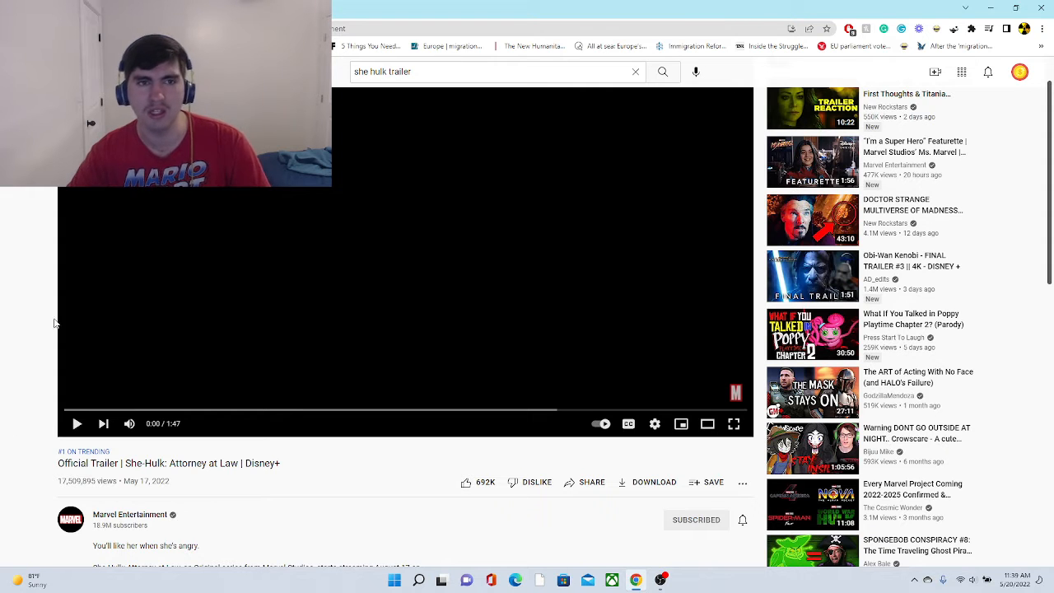
{"action": "mouse_move", "coordinate": [481, 361]}
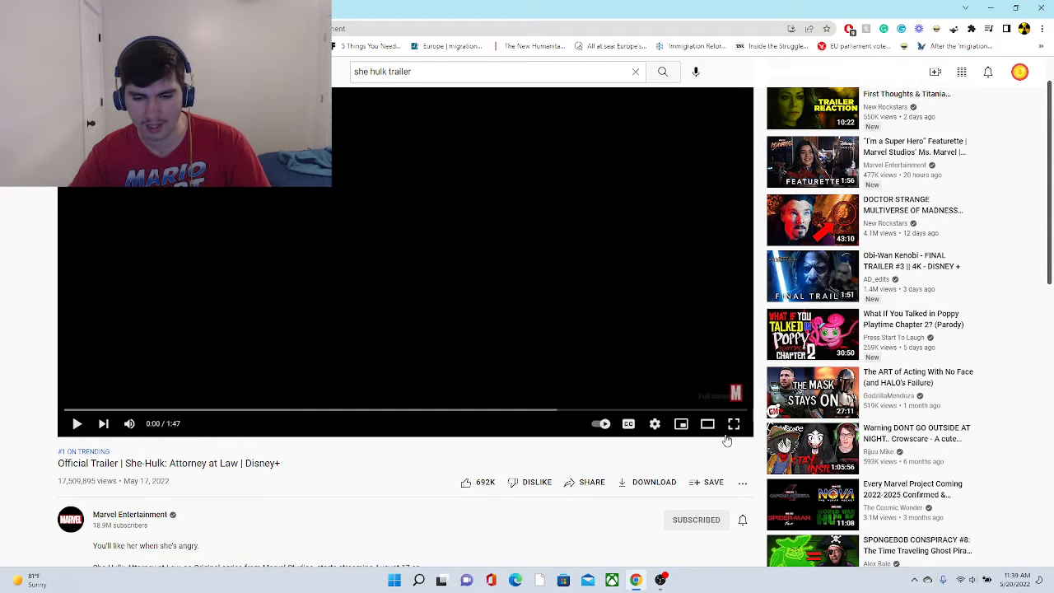
Step: Show the She-Hulk: Attorney at Law trailer in fullscreen
{"action": "left_click", "coordinate": [733, 424]}
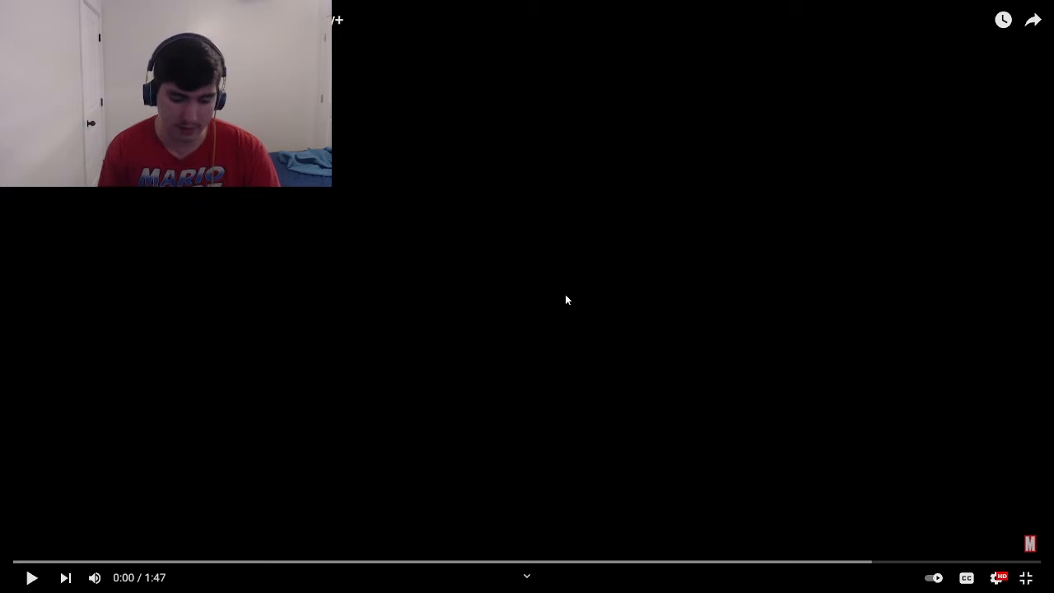
Step: Play the trailer to its end and cancel the autoplaying up-next suggestion
{"action": "left_click", "coordinate": [32, 577]}
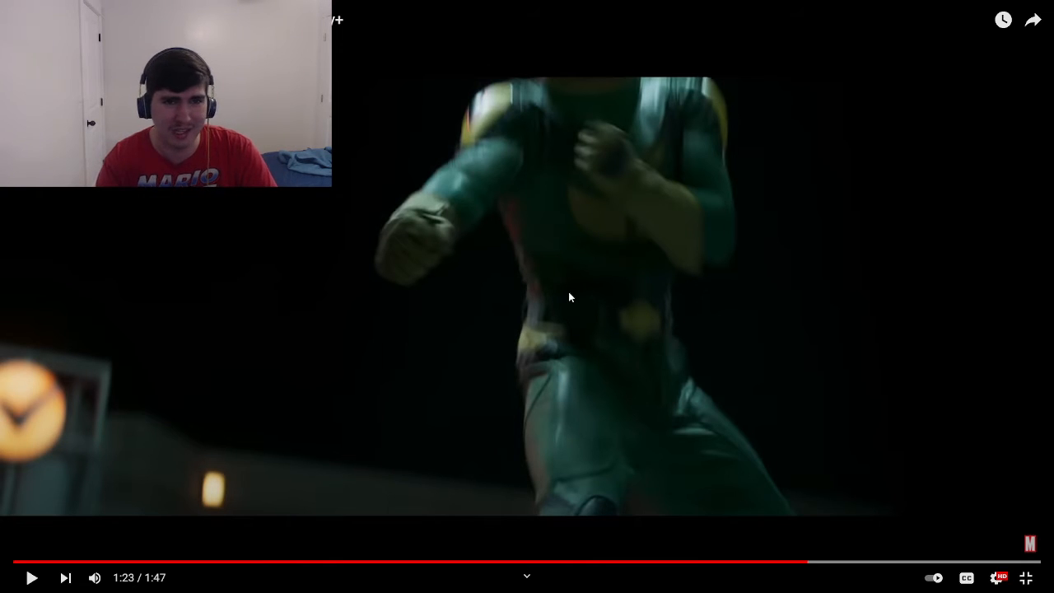
{"action": "left_click", "coordinate": [33, 577]}
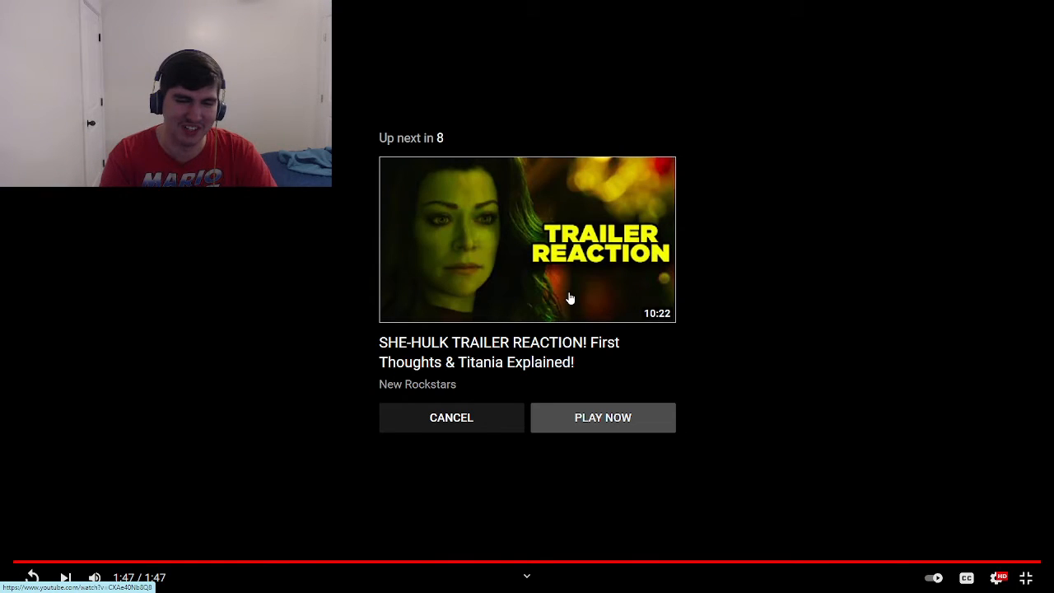
{"action": "left_click", "coordinate": [452, 419]}
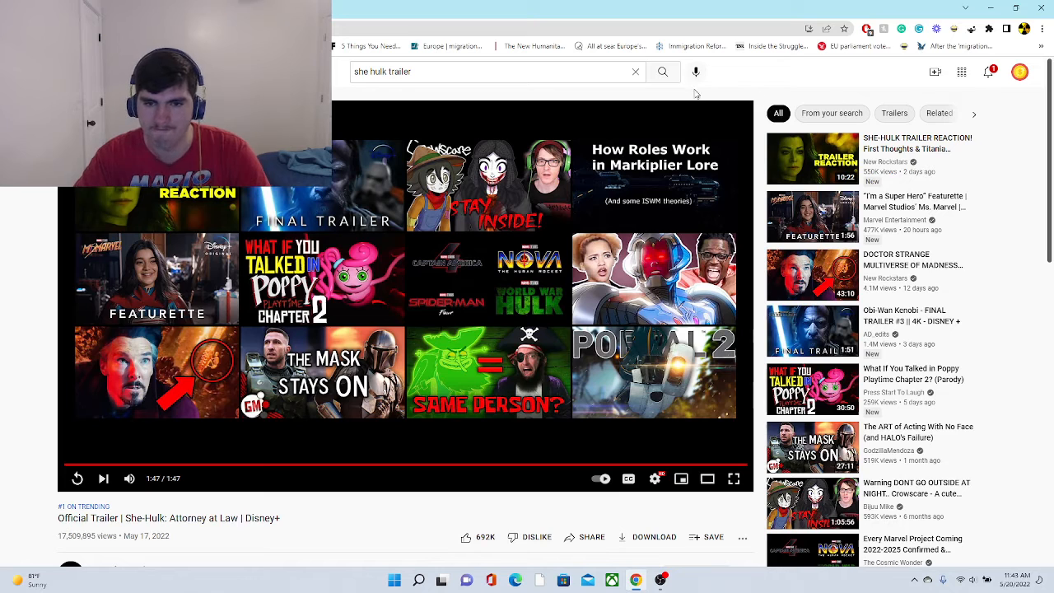
{"action": "mouse_move", "coordinate": [696, 73]}
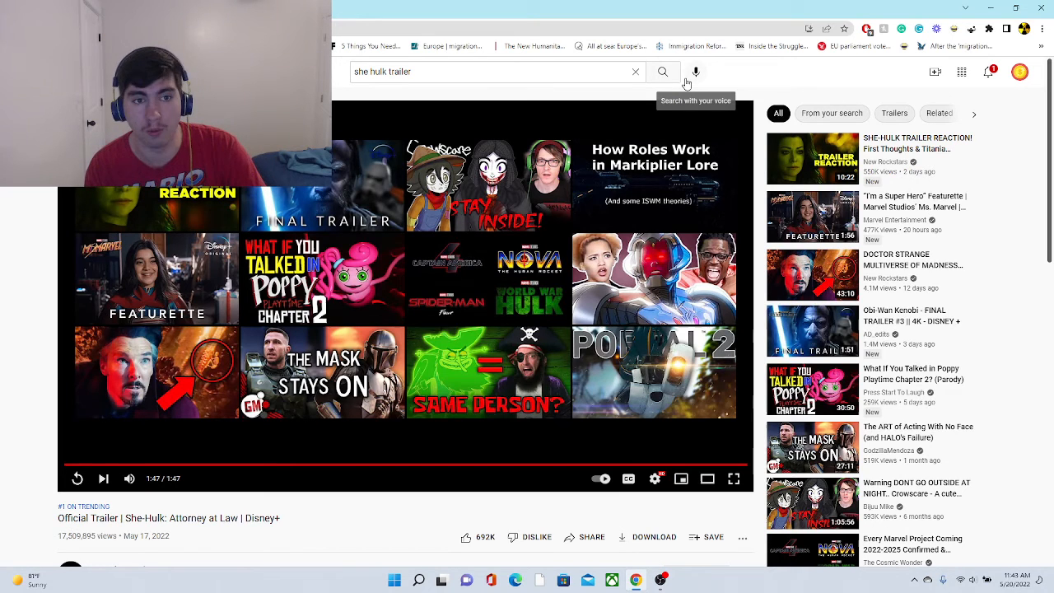